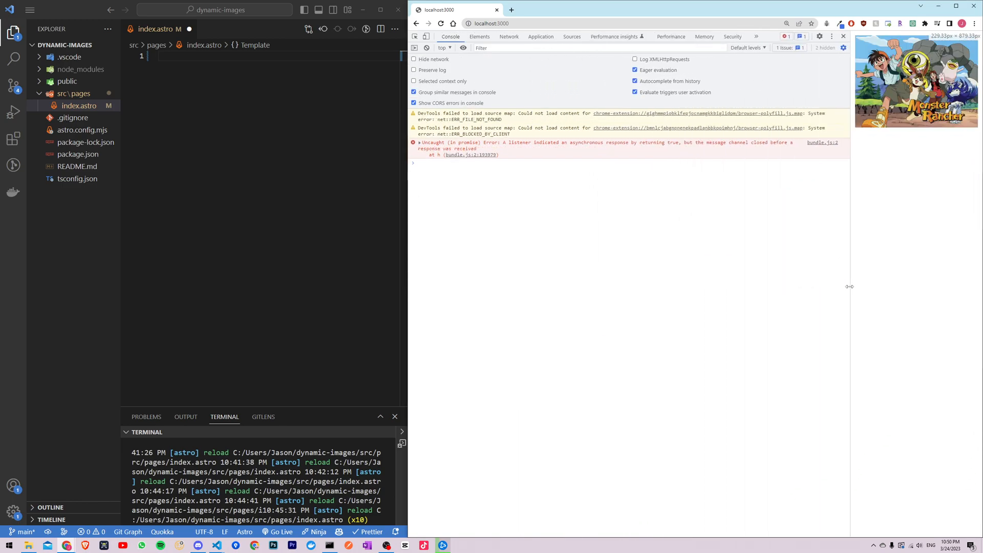
Step: Drag the DevTools divider right to widen the localhost:3000 page viewport
drag(850, 287, 824, 287)
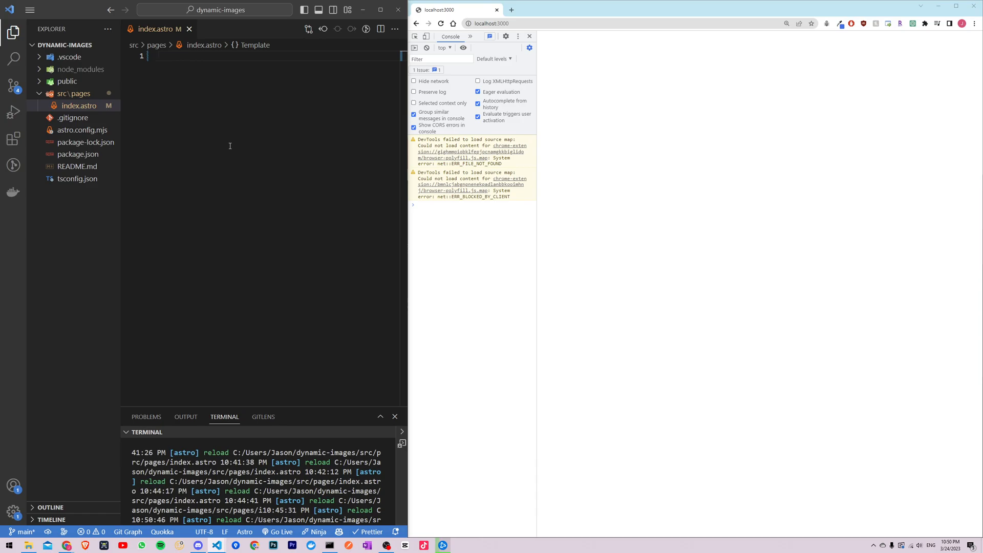
mouse_move(184, 209)
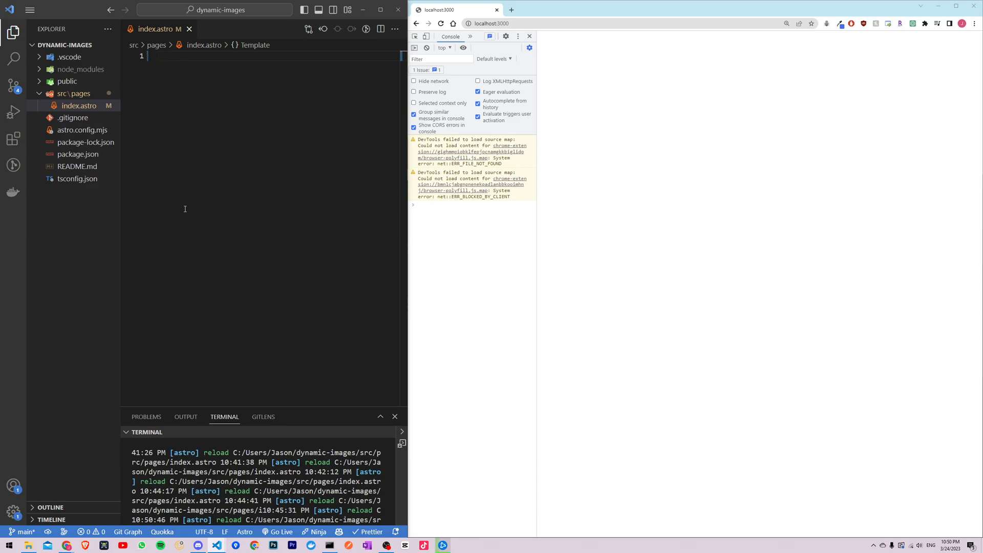
mouse_move(240, 222)
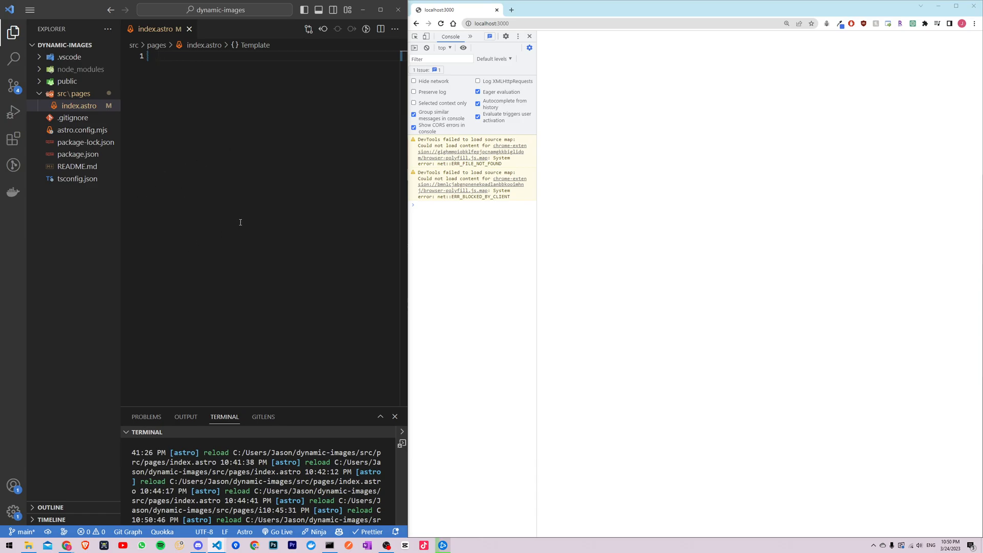
Step: Declare empty medabotsBg and monsterRangerBg constants in index.astro's frontmatter
text(const medabotsBg = "";)
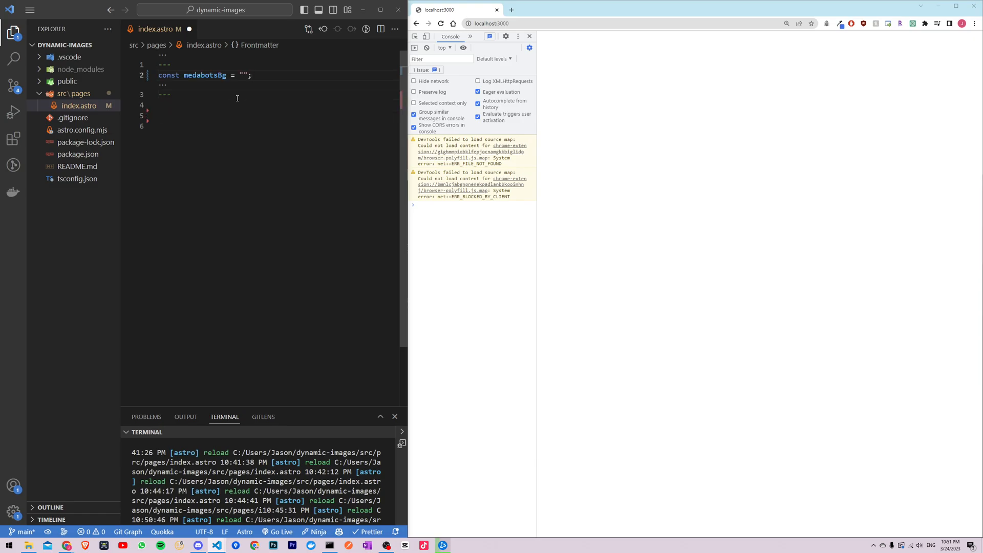
text(const medabotsBg2 = "";)
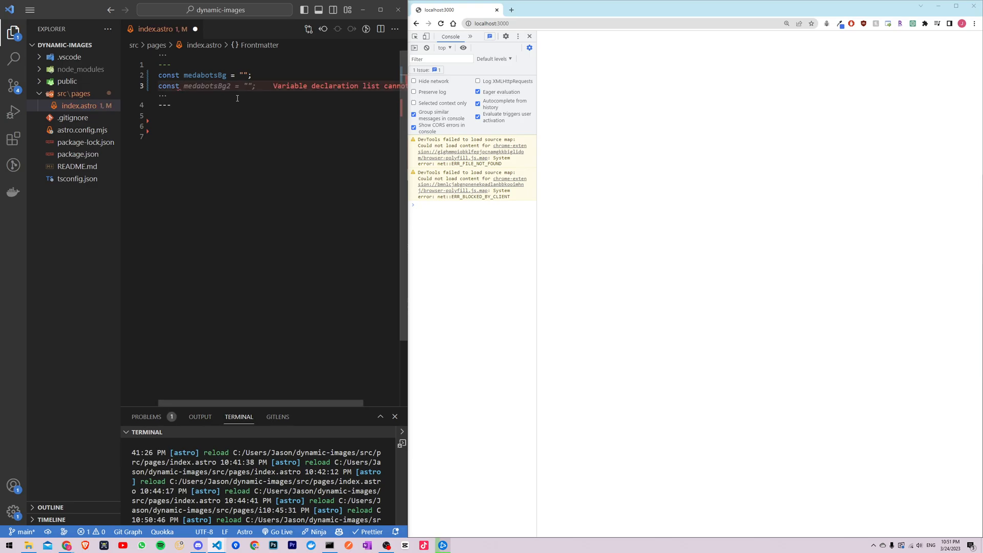
text(monsterRangerBg = '';)
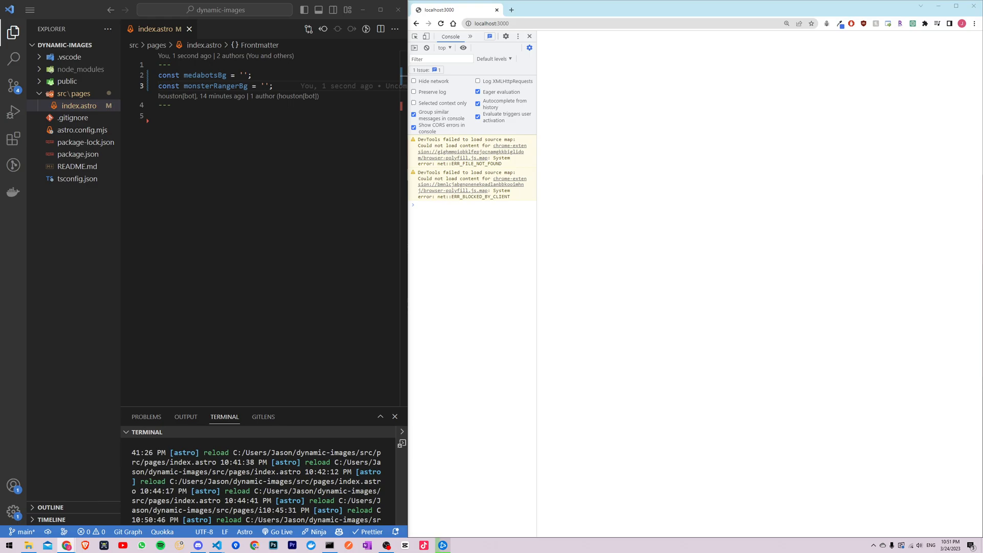
key(alt+tab)
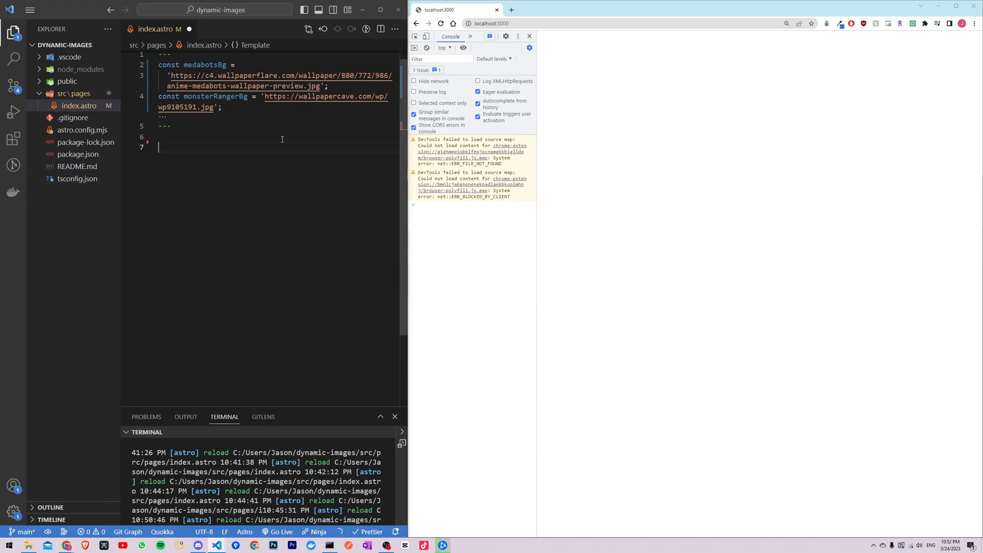
Step: Add a picture element with a Medabots source, fixing its media width and variable name
text(<picture>)
text(<source)
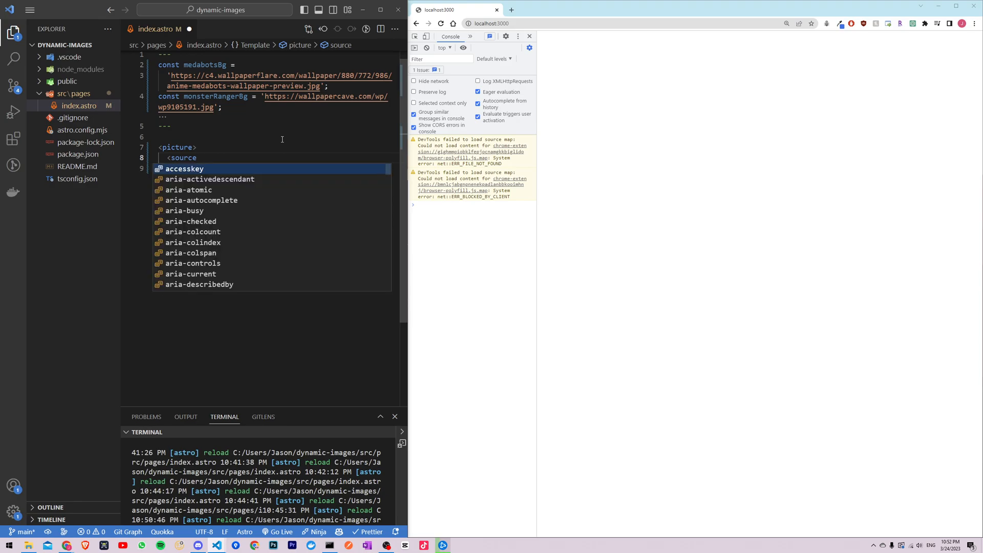
text(srcset={)
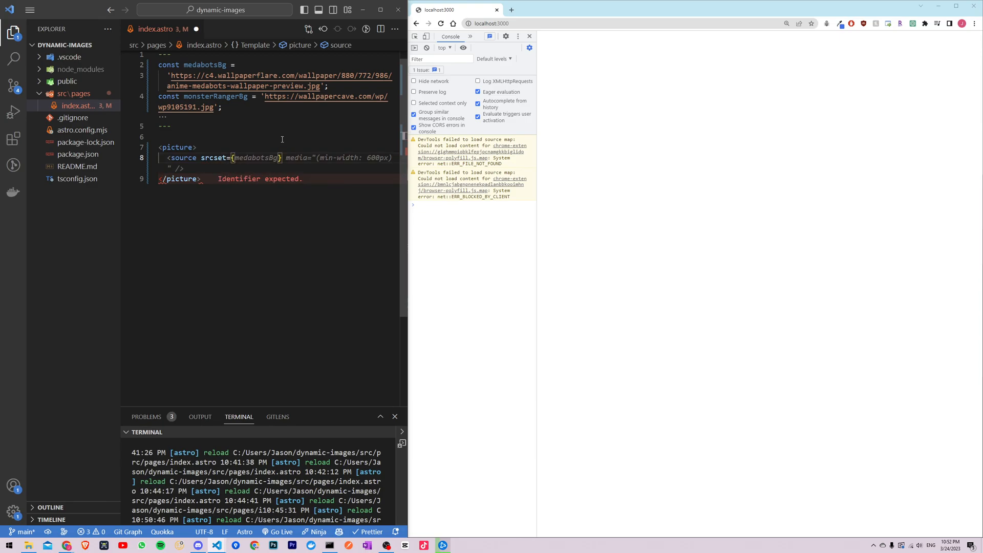
double_click(243, 158)
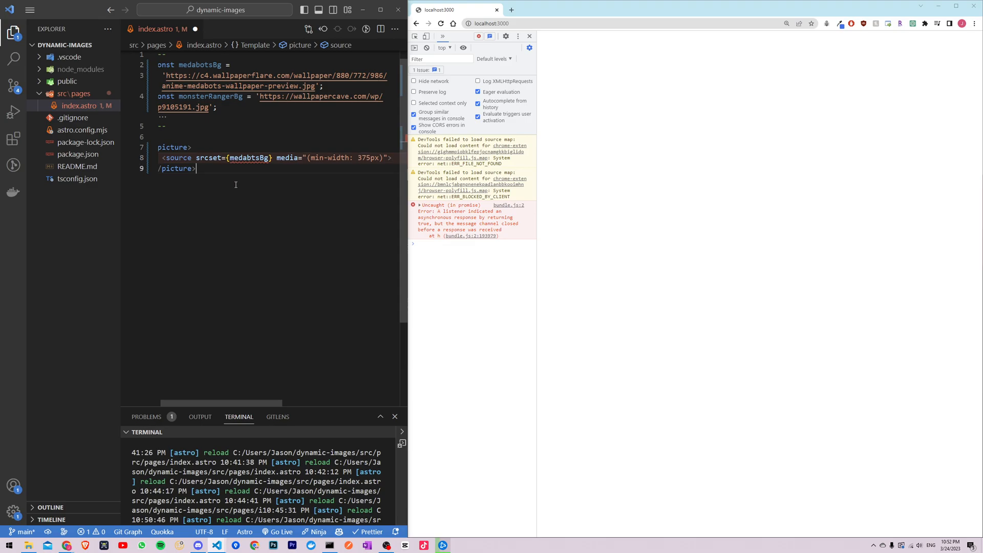
double_click(249, 157)
text(<source srcset={monsterRangerBg} media="(max-width: 375px)">)
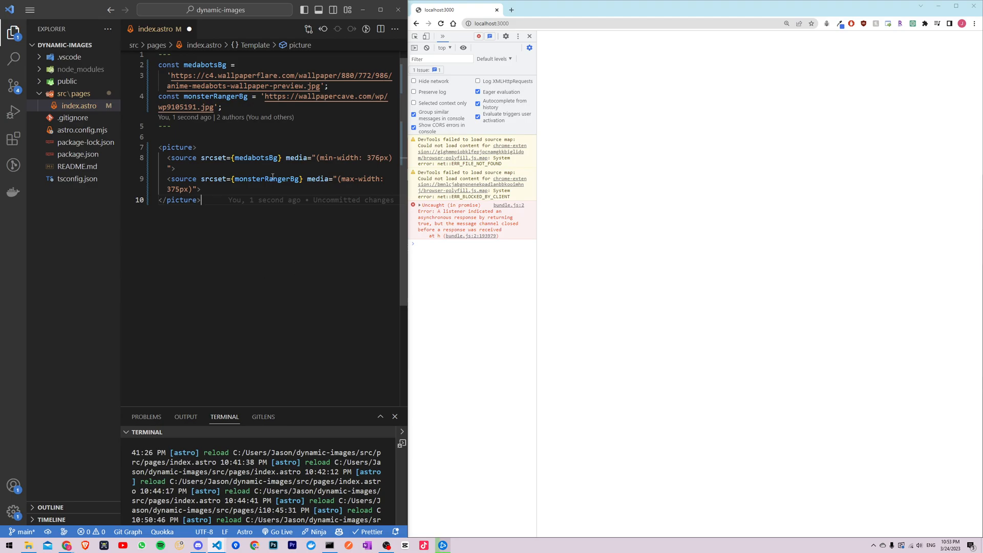
Step: Add a monsterRangerBg source for max-width 375px and narrow Chrome's viewport to test
double_click(256, 157)
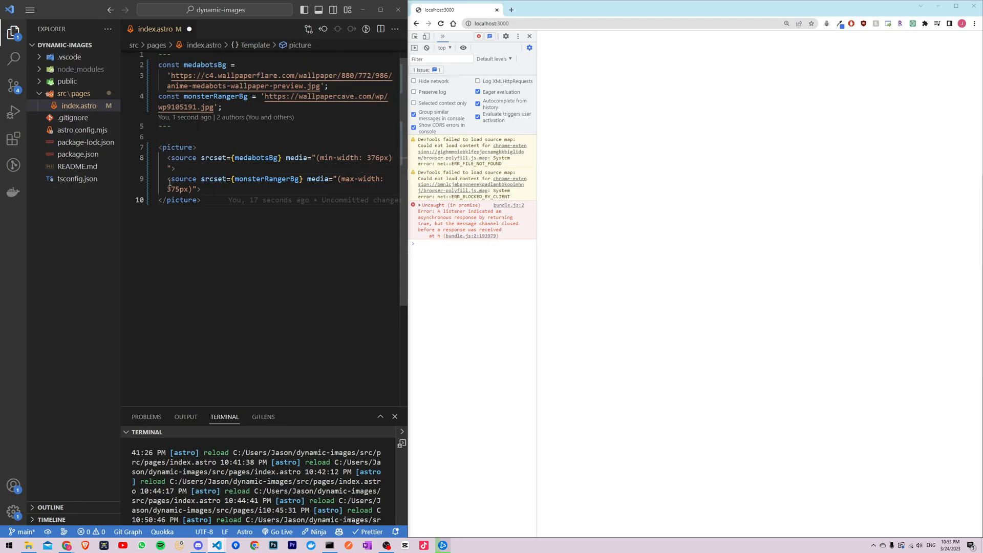
click(166, 182)
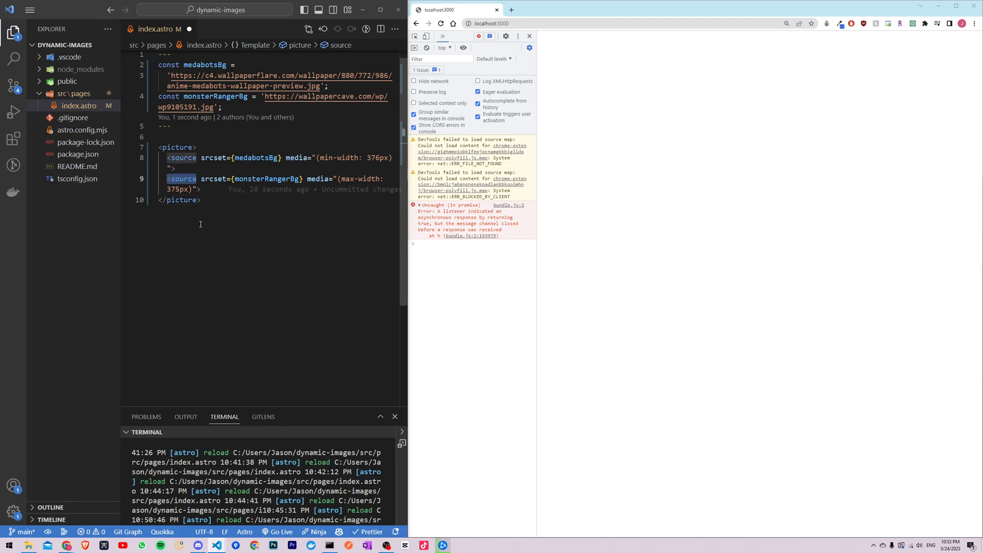
mouse_move(139, 245)
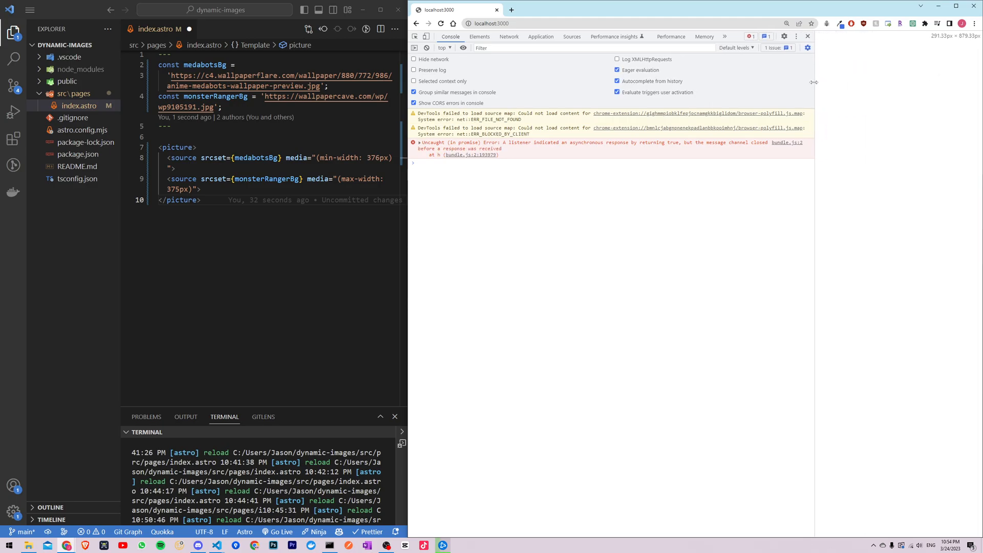
drag(814, 81, 766, 81)
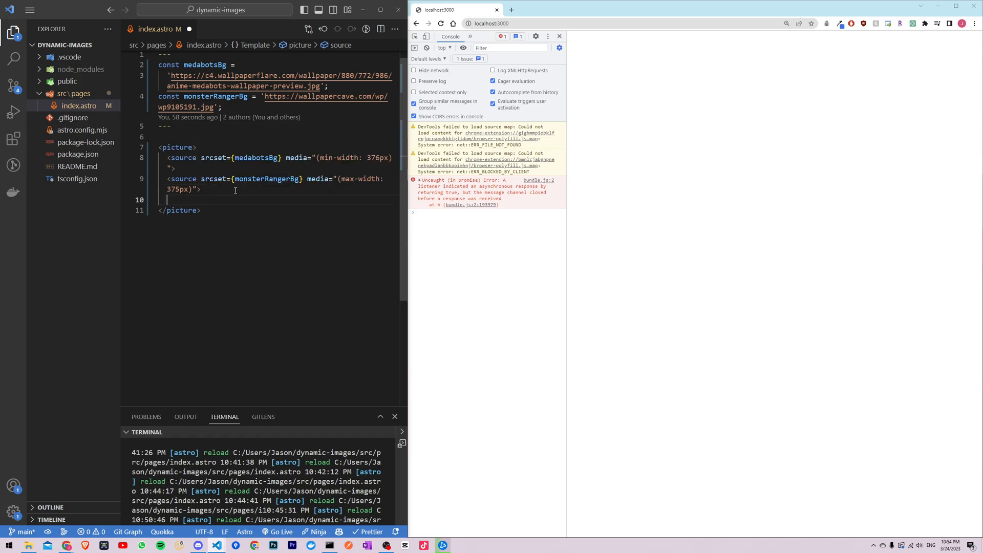
Step: Add an img with empty src, 100% height and width, alt 'Medabots and Monster Rangers'
text(<)
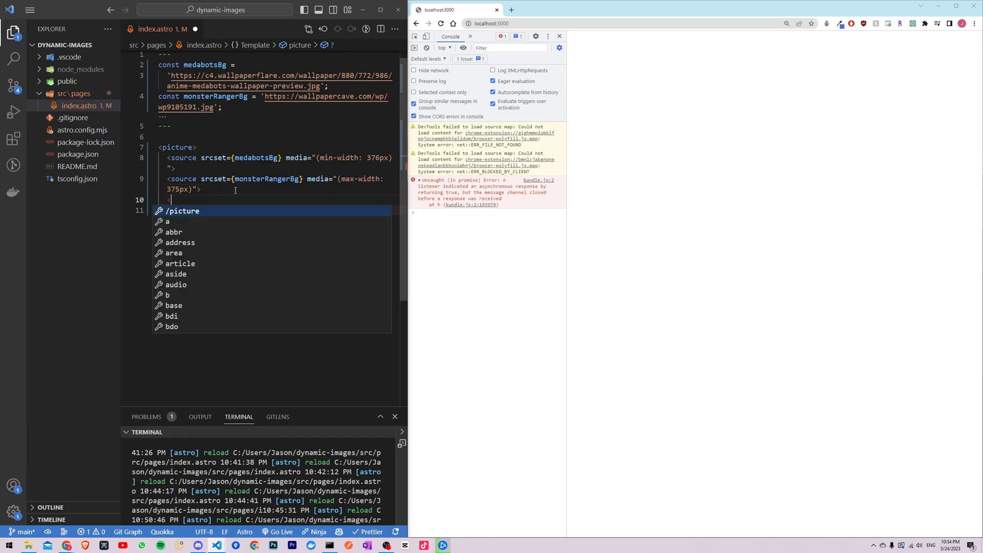
text(<img src=')
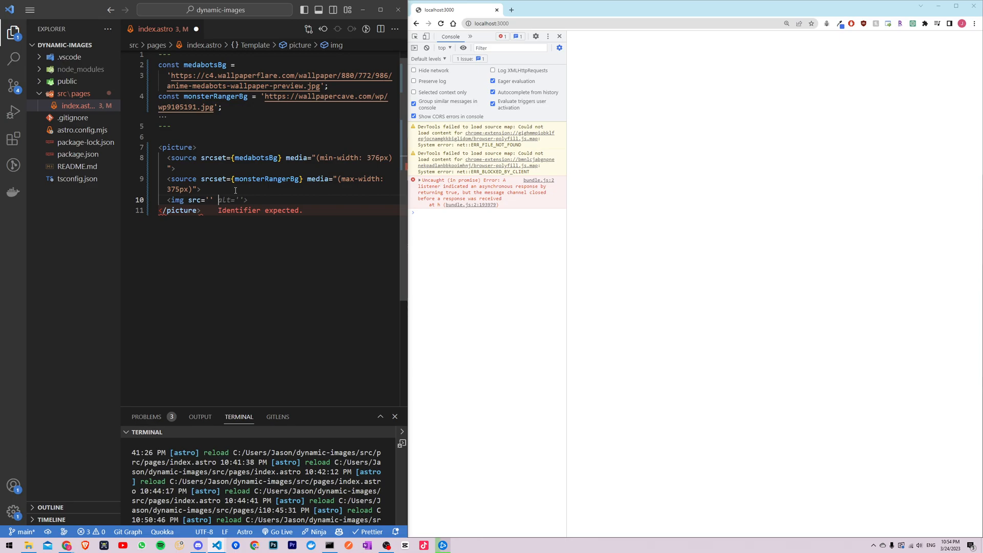
text(height="100%" width="100%)
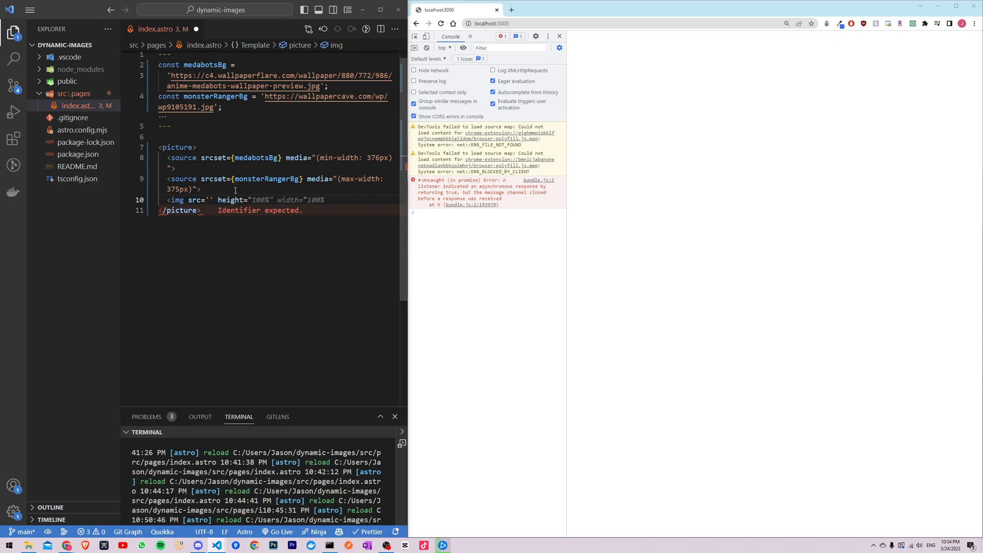
text(alt="Medabots and Monster Rangers" />)
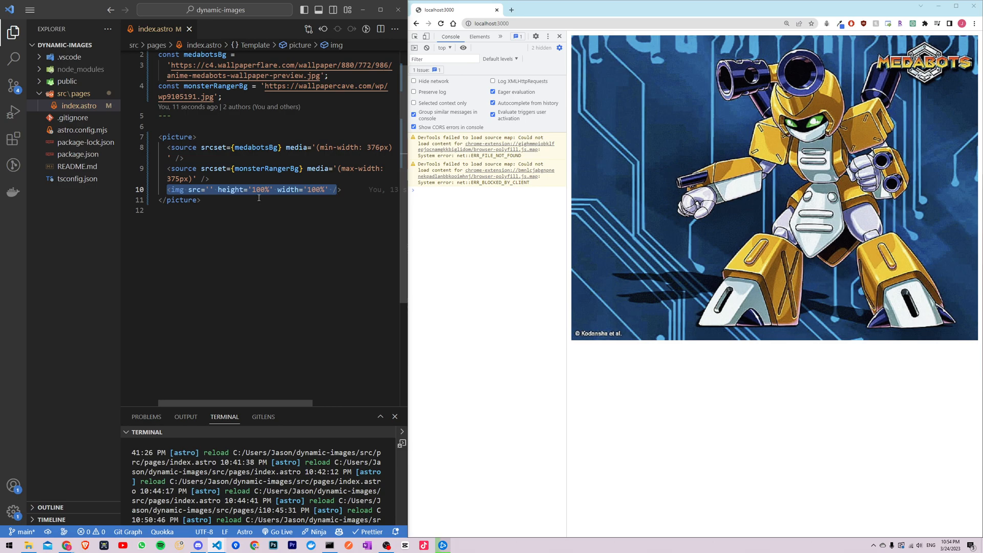
Step: Check the Medabots wallpaper at the wide viewport and select medabotsBg in the first source
click(212, 189)
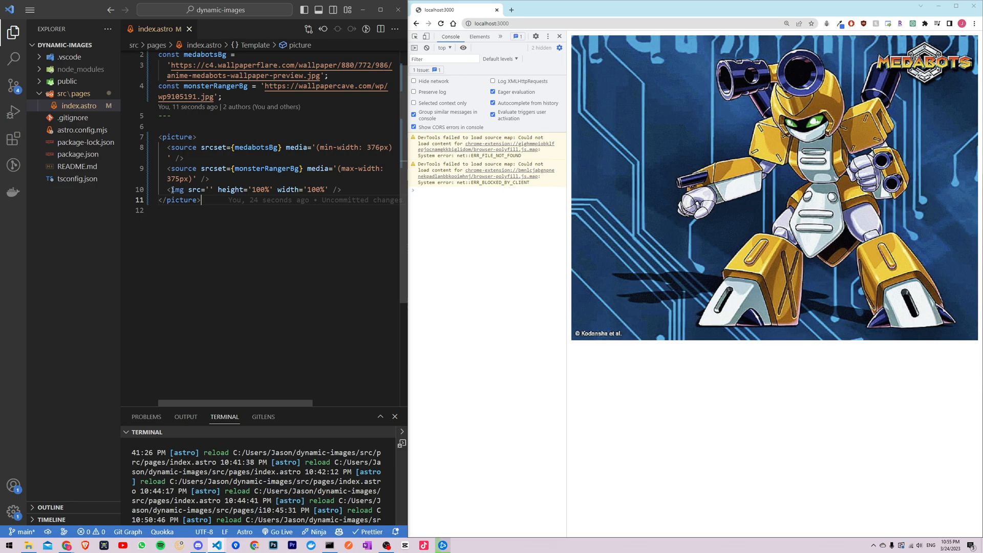
double_click(254, 148)
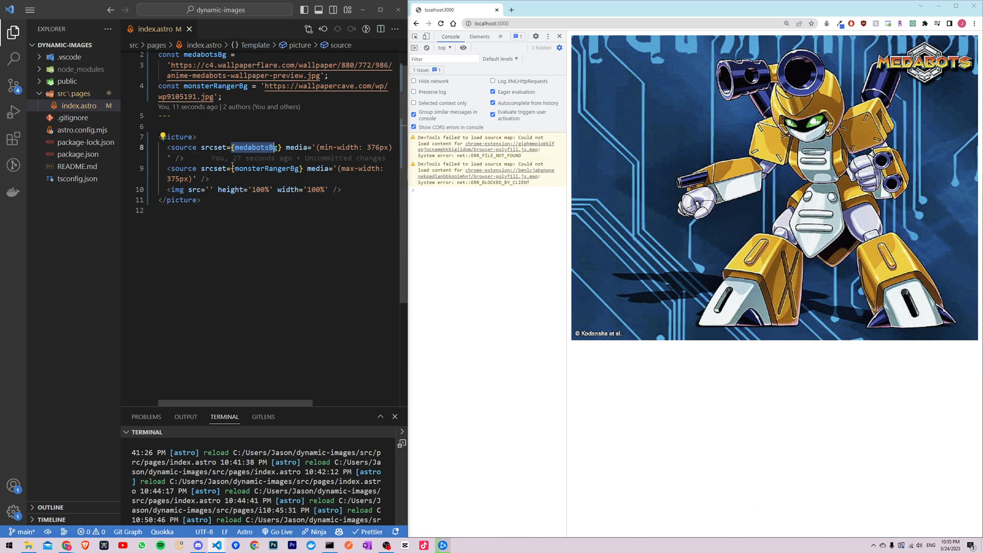